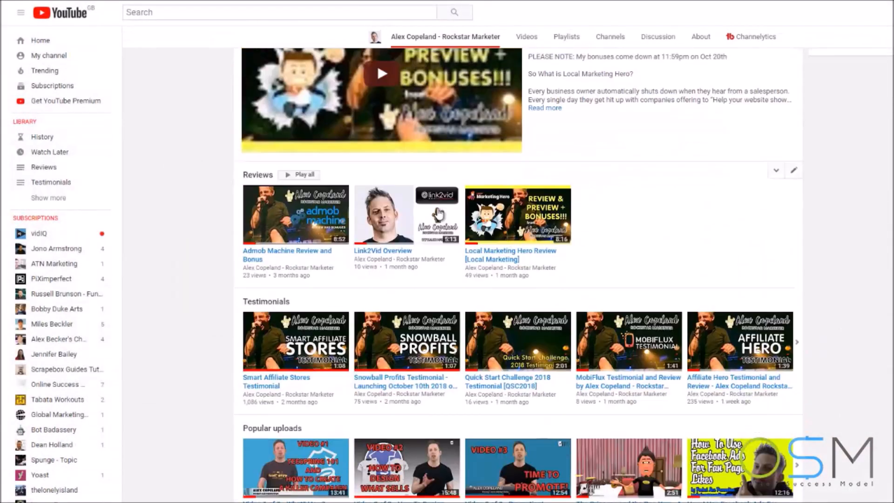
Start a new YouTube Thumbnail design in Canva by searching 'youtube'
scroll(down, 3)
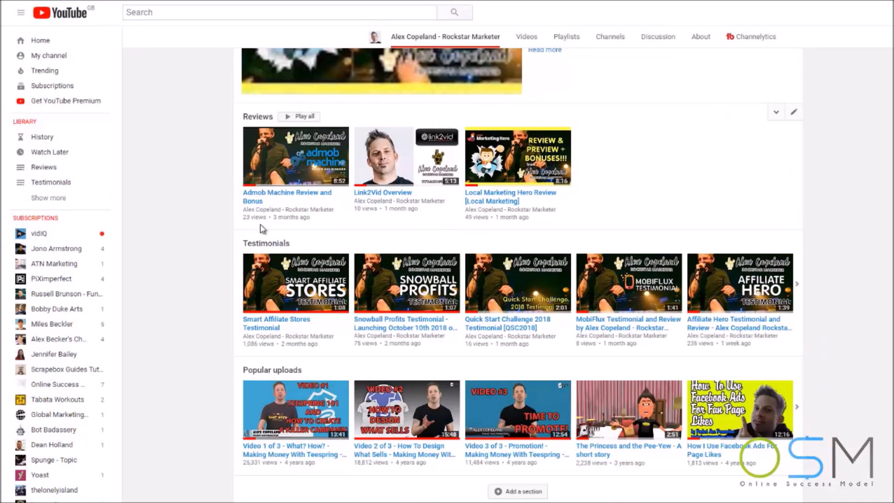
mouse_move(266, 228)
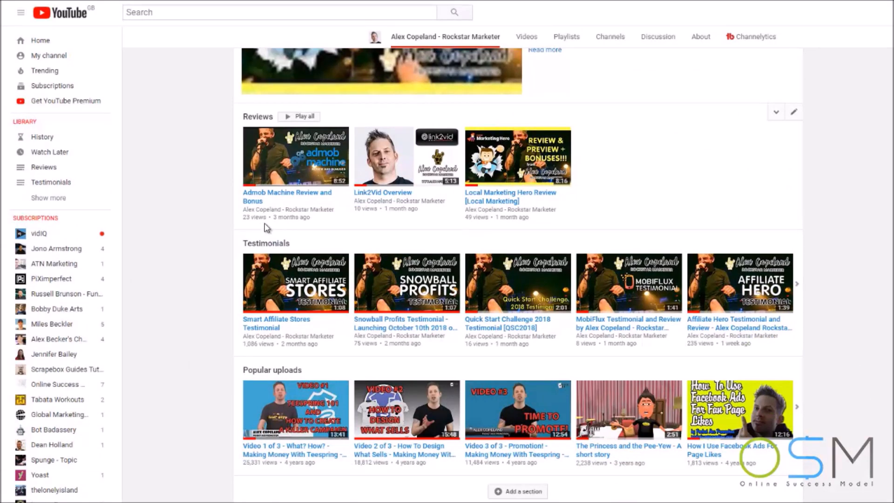
mouse_move(618, 155)
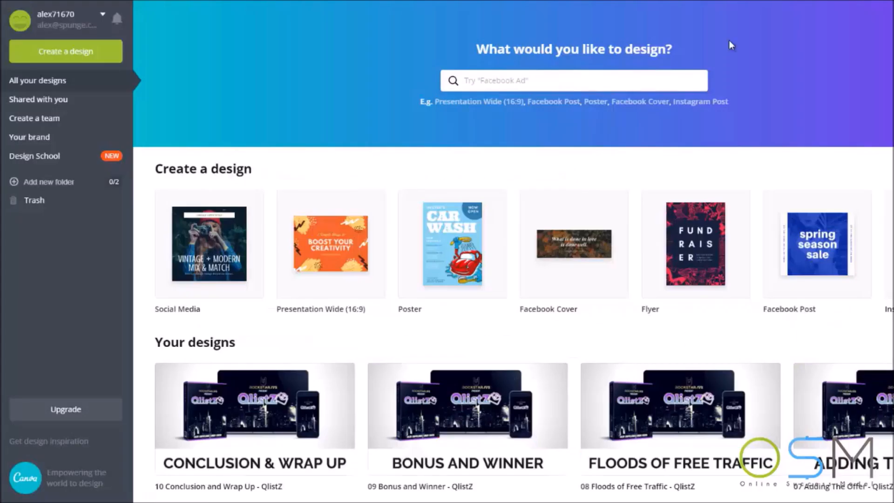
mouse_move(464, 146)
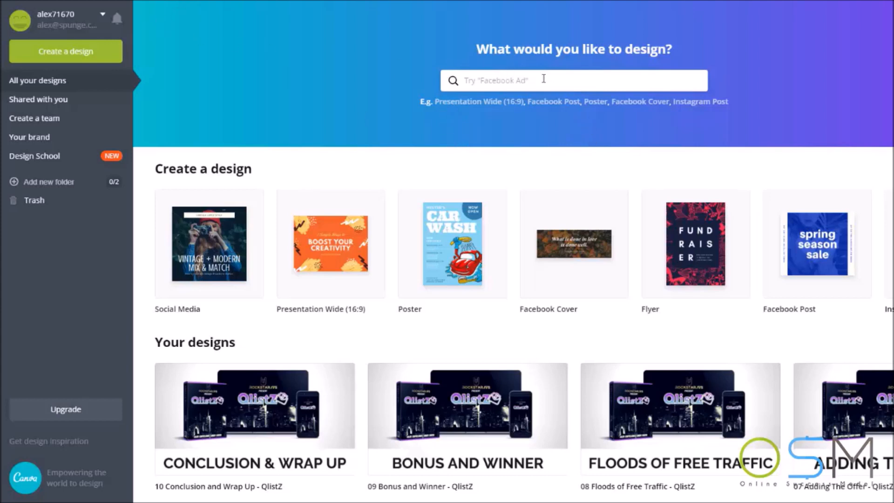
text(youtube)
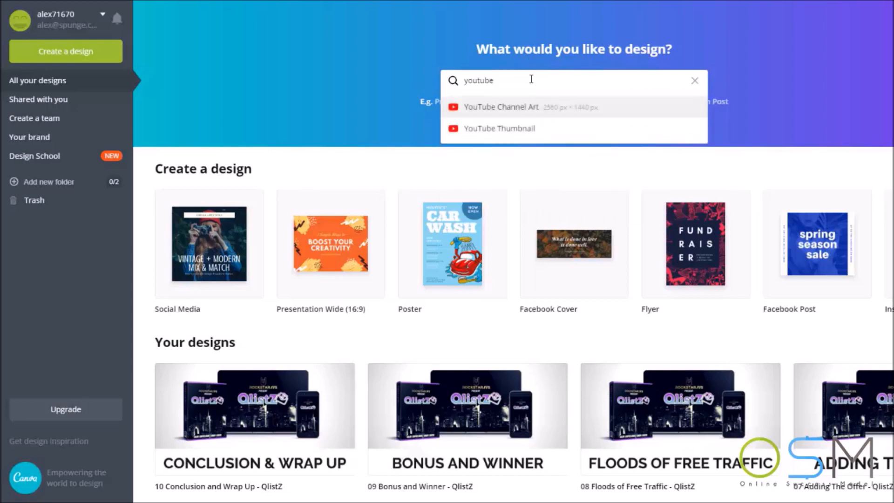
click(499, 128)
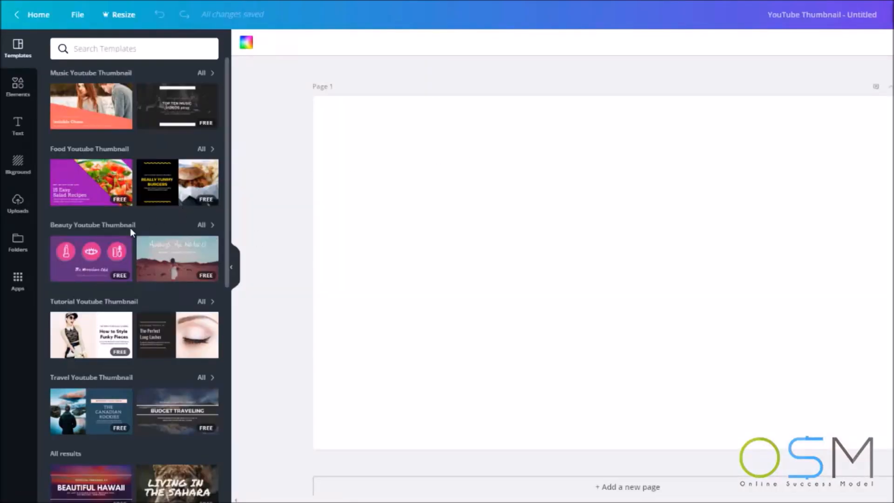
Fill the blank page with the Beauty Youtube Thumbnail template with three pink icons
click(90, 258)
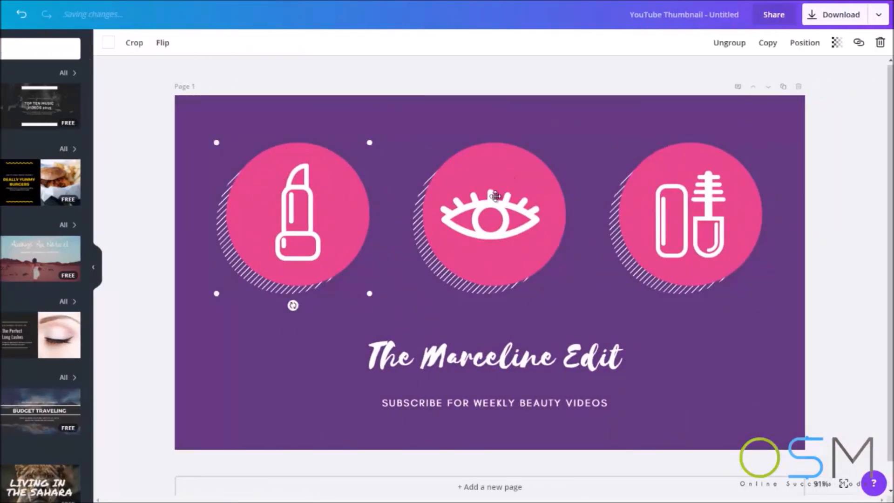
click(494, 358)
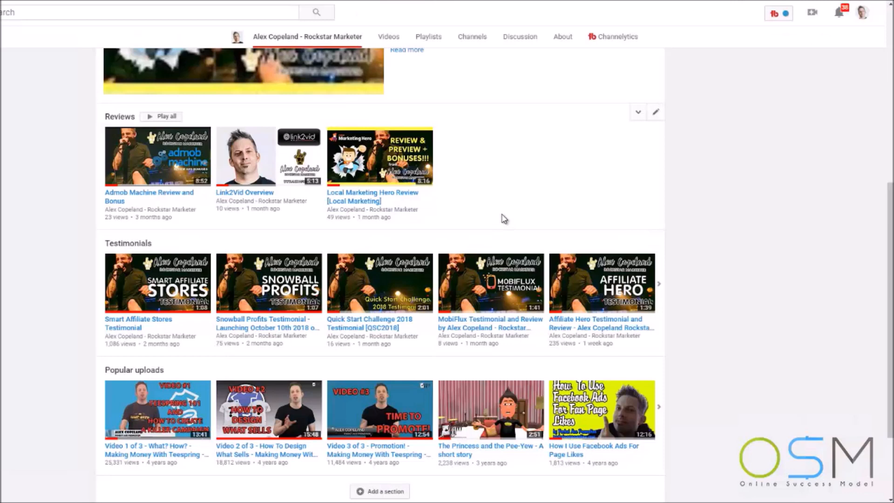
click(14, 12)
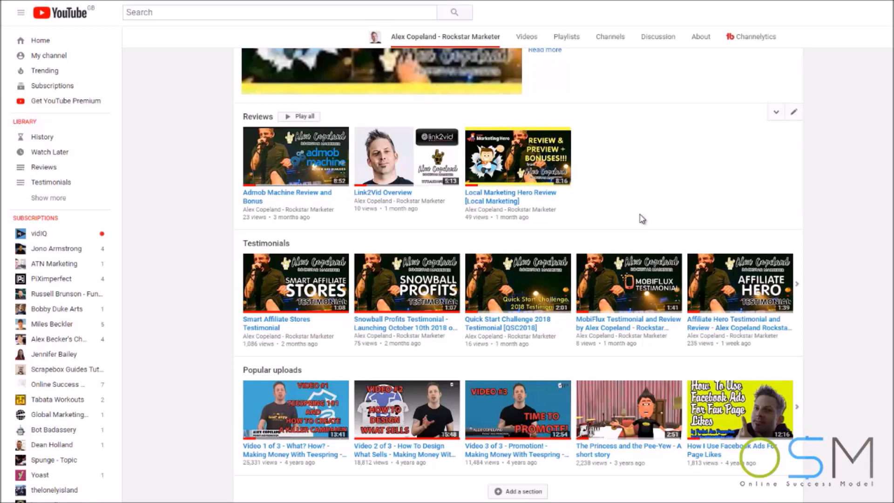
mouse_move(707, 231)
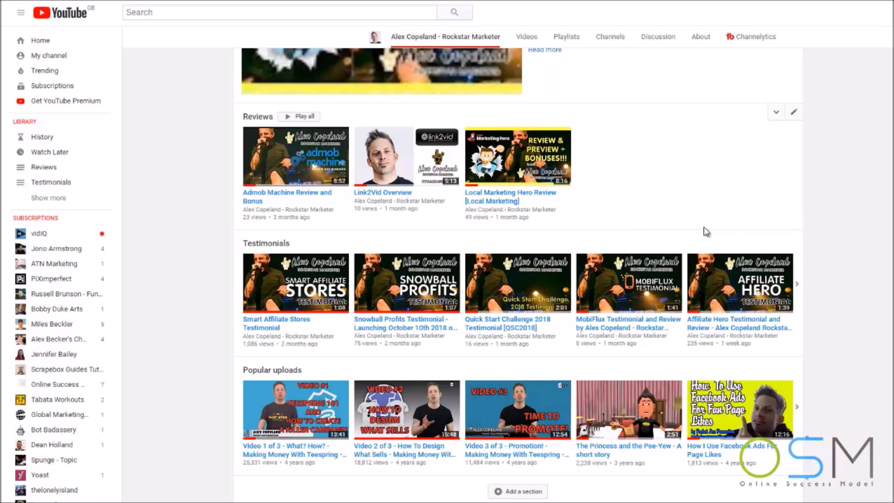
scroll(up, 3)
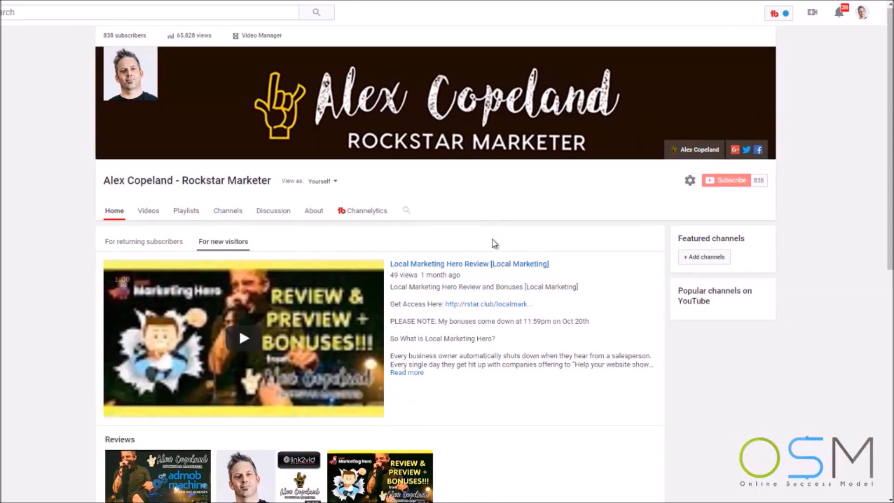
scroll(down, 3)
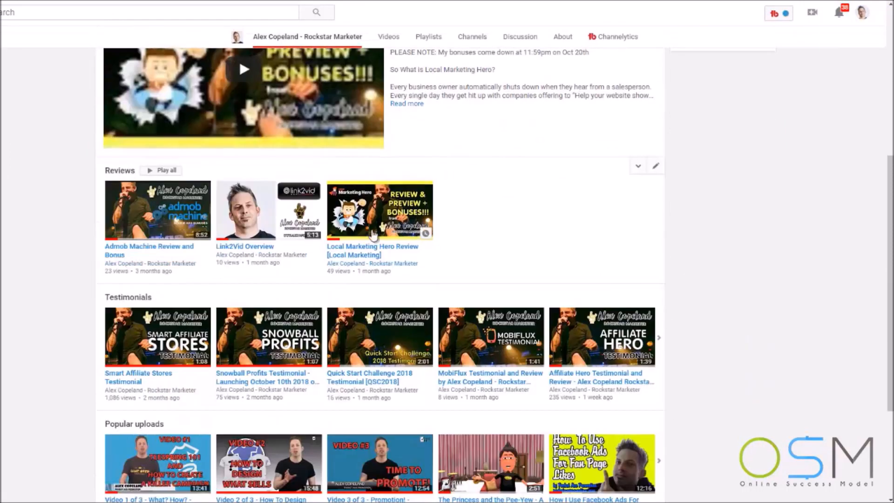
scroll(down, 3)
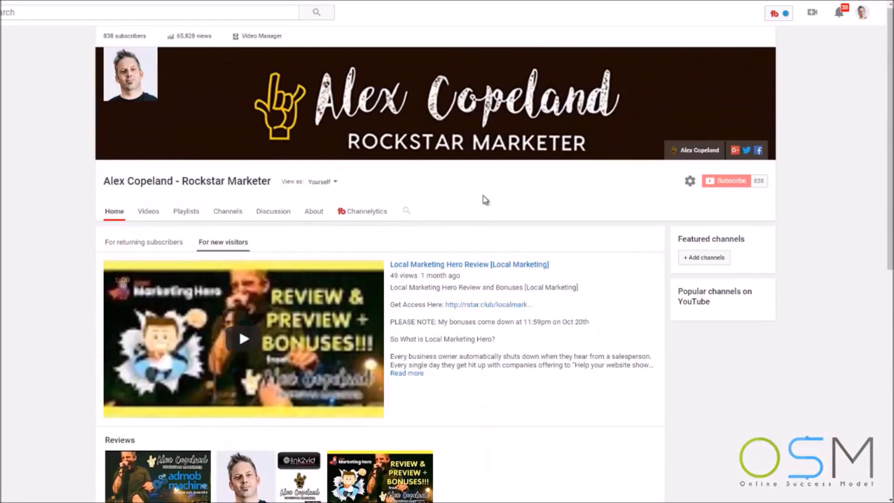
mouse_move(744, 167)
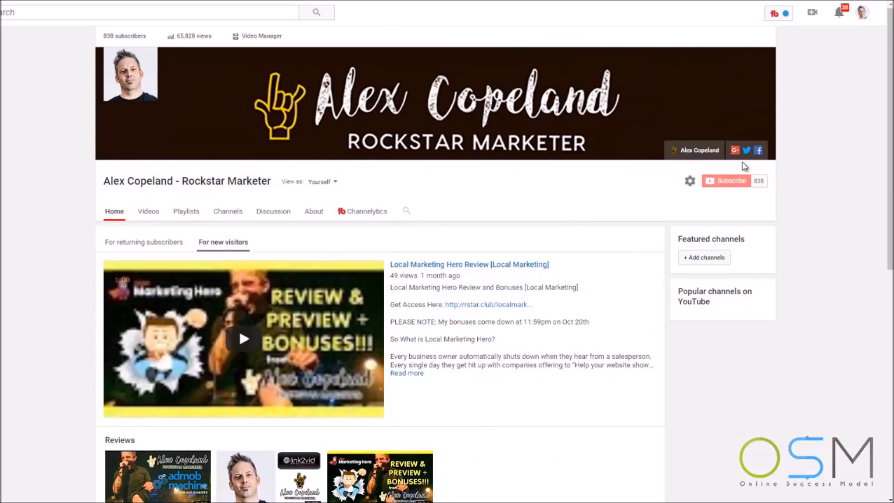
mouse_move(540, 170)
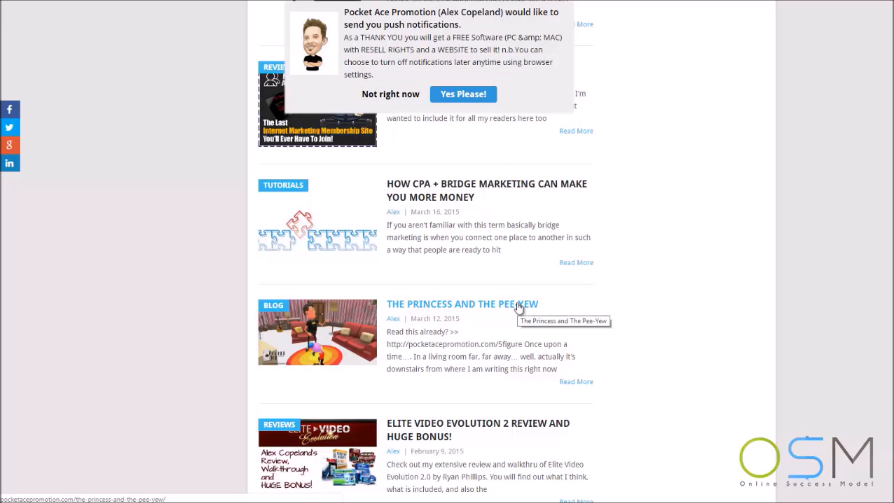
Open the blog post 'The Princess and the Pee-Yew' from the post list
click(461, 304)
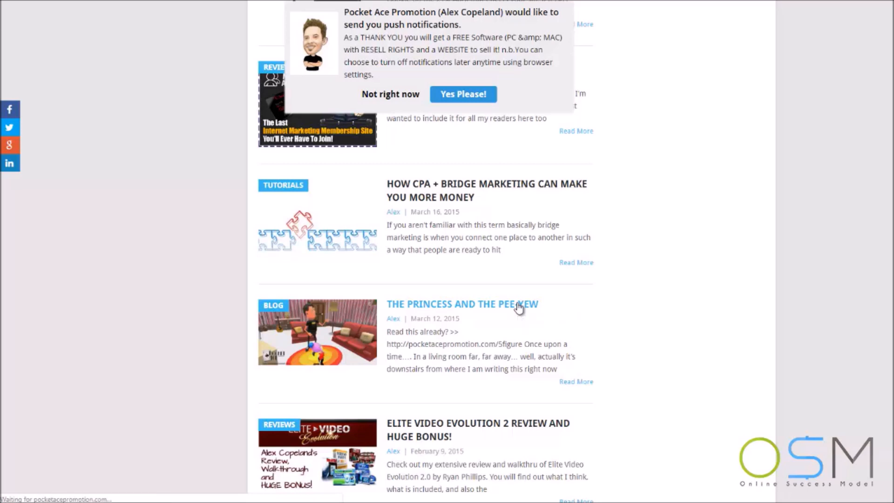
click(462, 304)
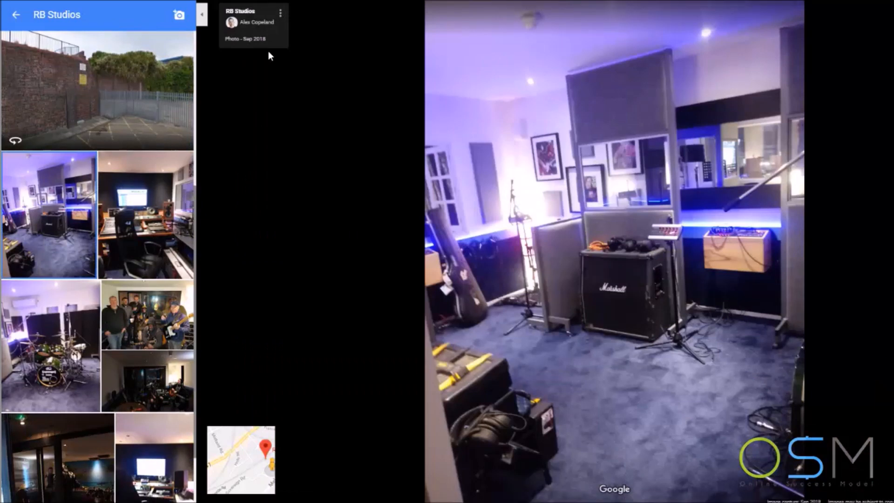
mouse_move(240, 301)
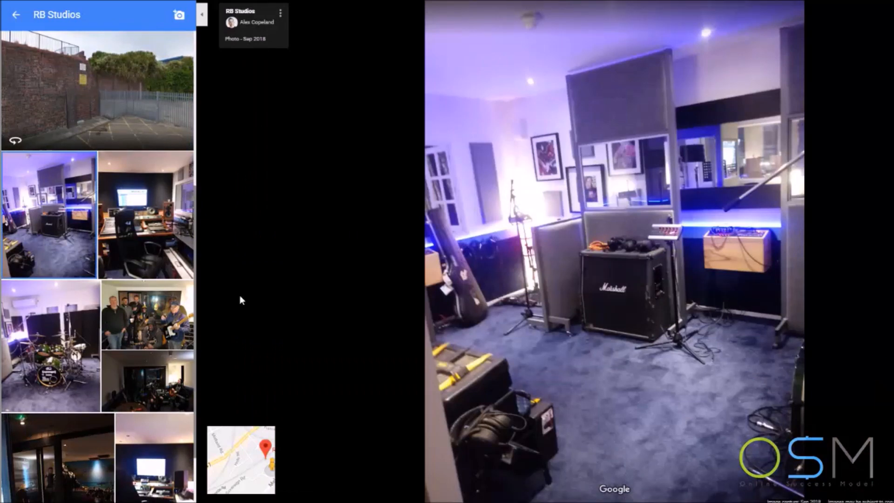